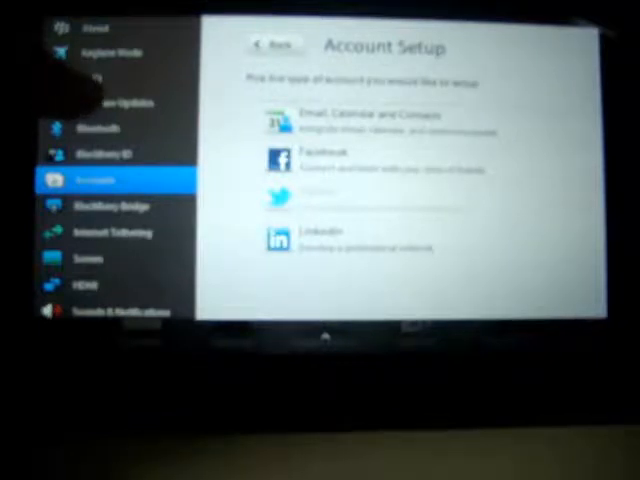
# Show the Software Updates page confirming the tablet has the latest OS 2.0 software.
pyautogui.click(112, 102)
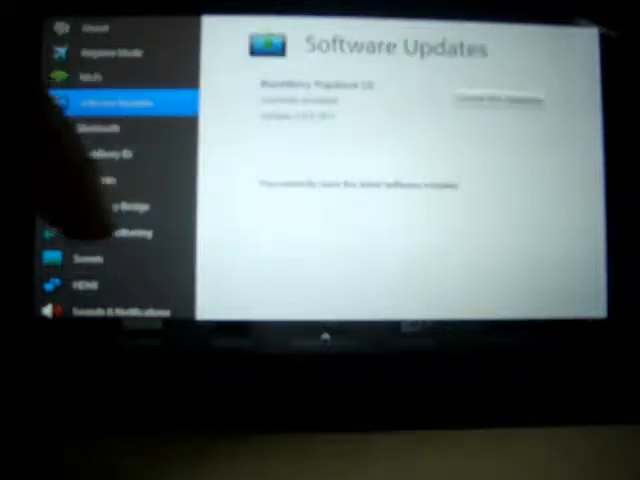
pyautogui.click(500, 100)
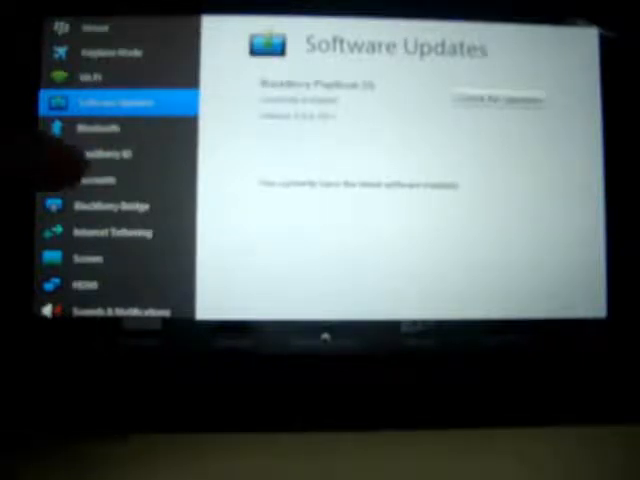
# Show the Accounts page listing the configured email, calendar, contacts and social accounts.
pyautogui.click(104, 178)
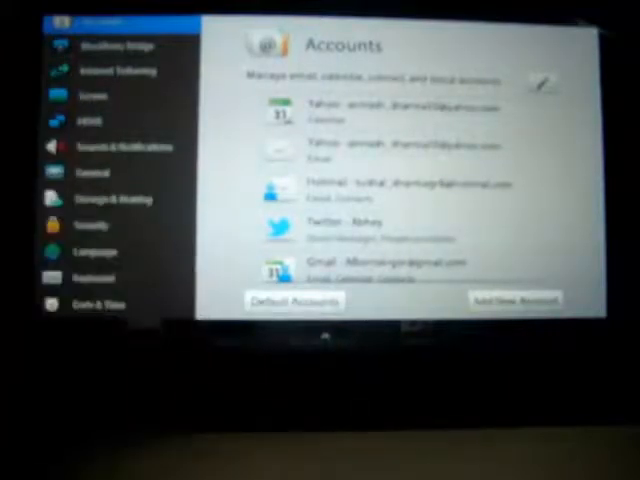
# Show the new virtual keyboard over the home screen.
pyautogui.click(96, 276)
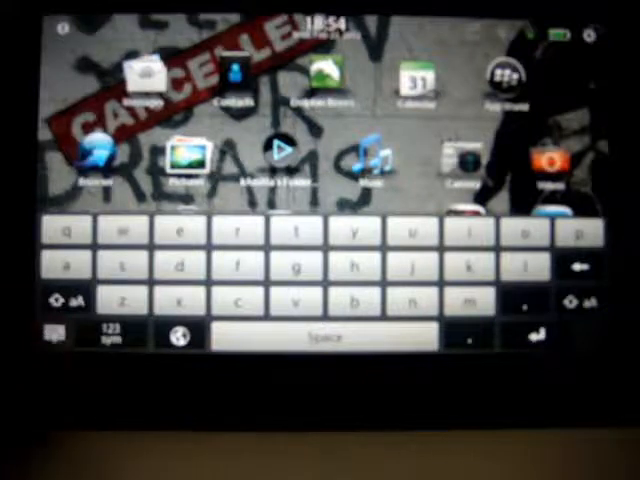
# Hide the keyboard and browse the home screen app grid to find the Print To Go icon.
pyautogui.click(58, 336)
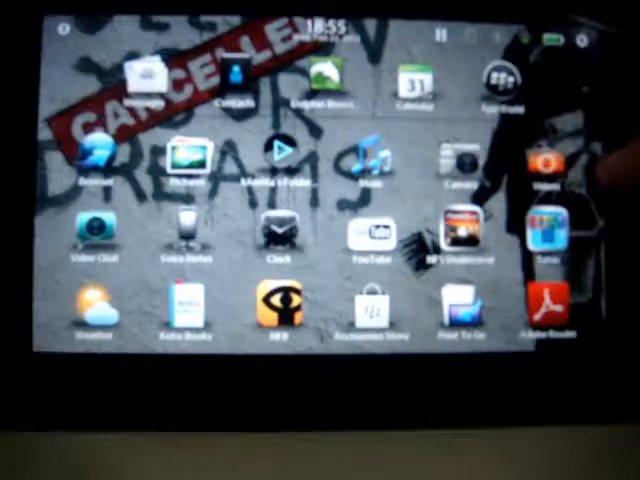
pyautogui.hscroll(-3)
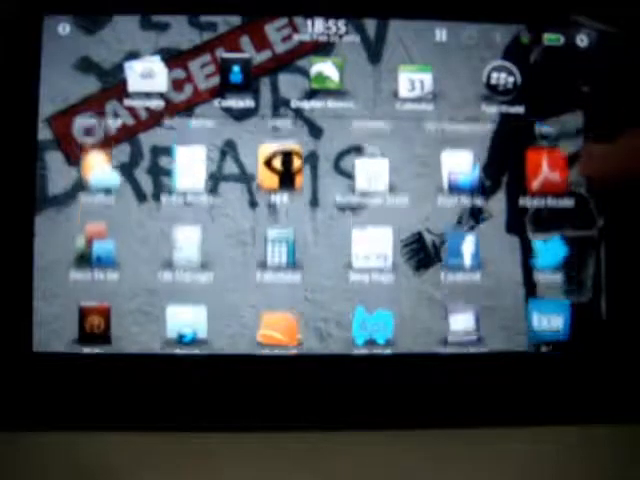